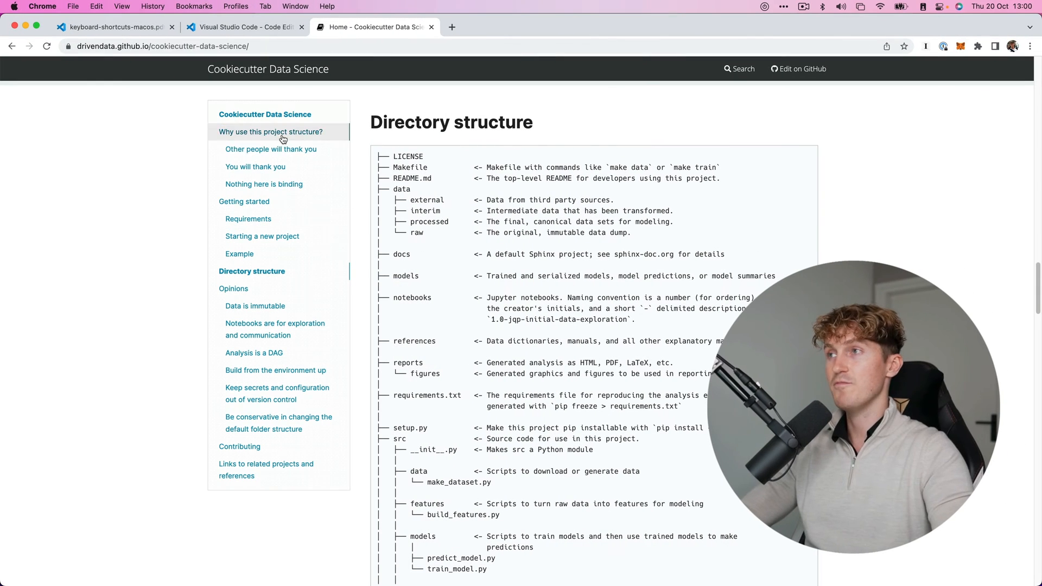
mouse_move(546, 265)
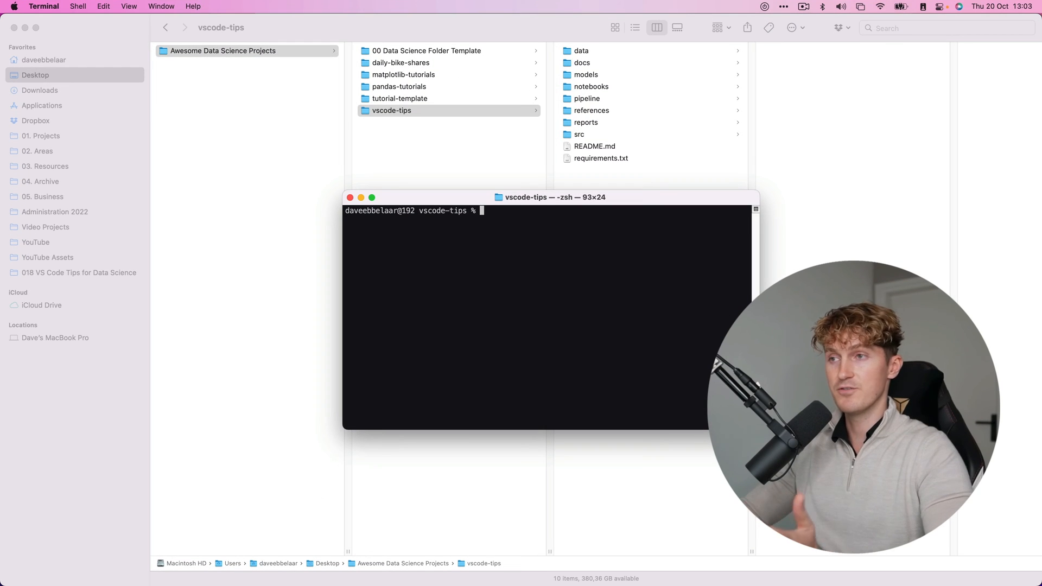
Step: Run 'code .' in Terminal to open the vscode-tips folder in VS Code
type("code .")
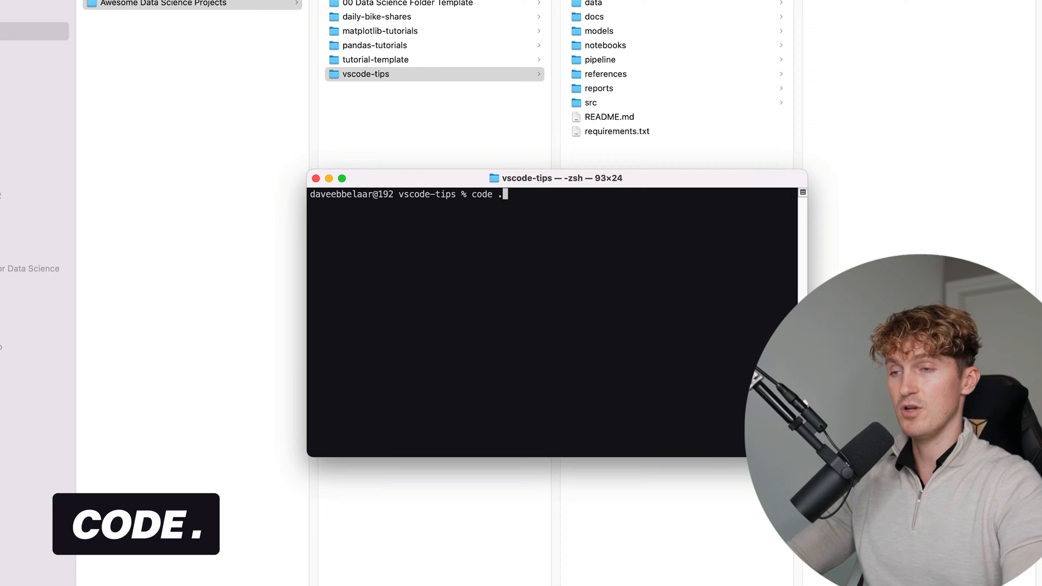
key("Enter")
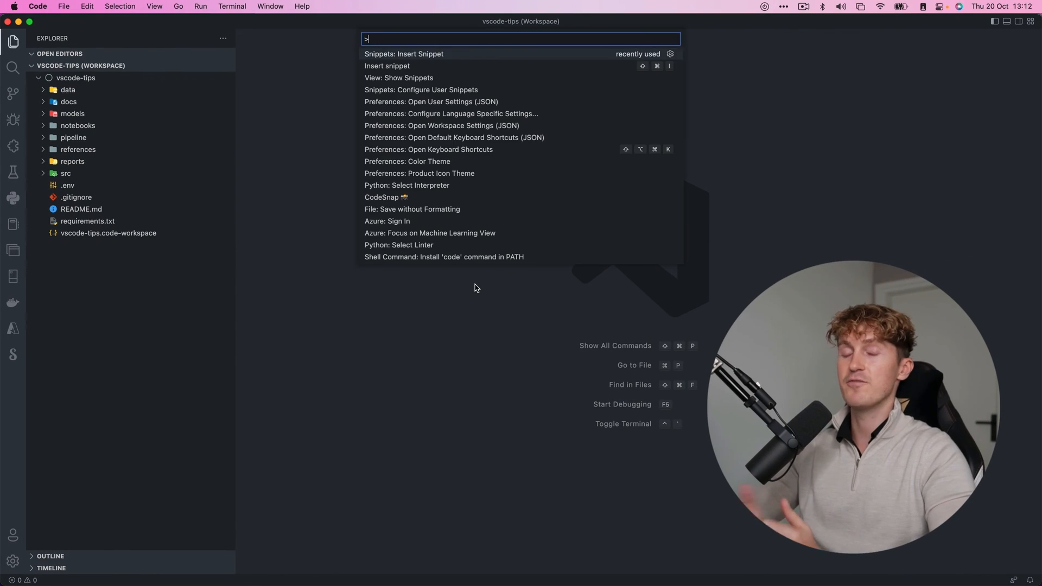
Step: Find 'shell command' in the Command Palette to install the 'code' command in PATH
type("shell command")
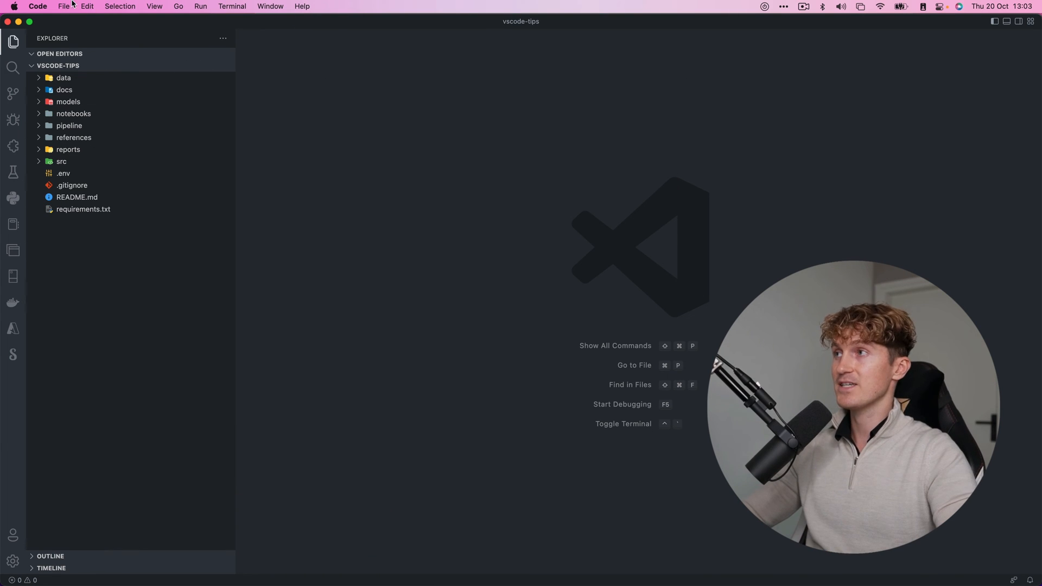
left_click(66, 8)
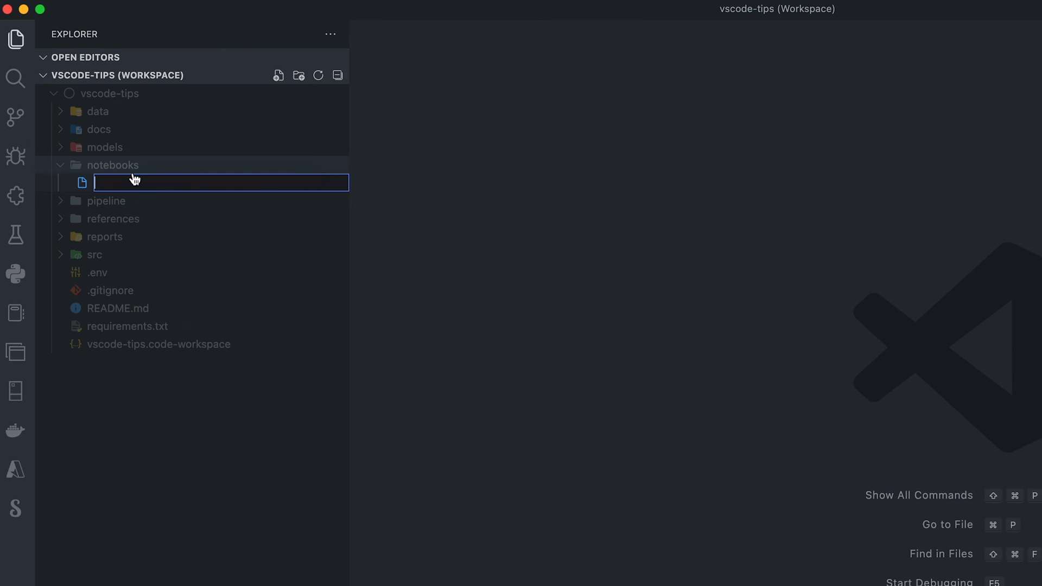
Step: Create notebook.ipynb in the notebooks folder and open it as an empty Jupyter notebook
type("notebook.ip")
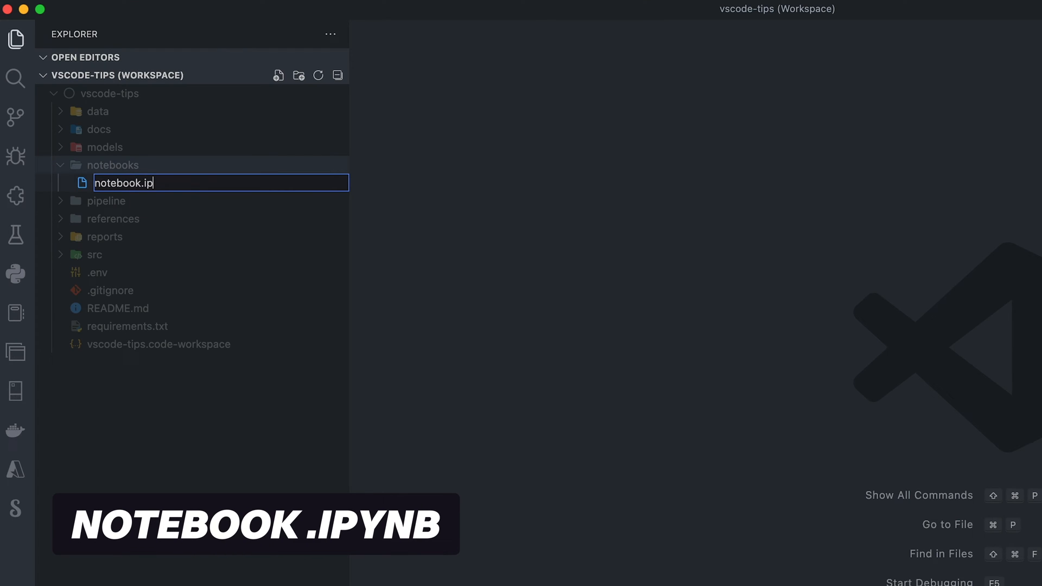
key("Enter")
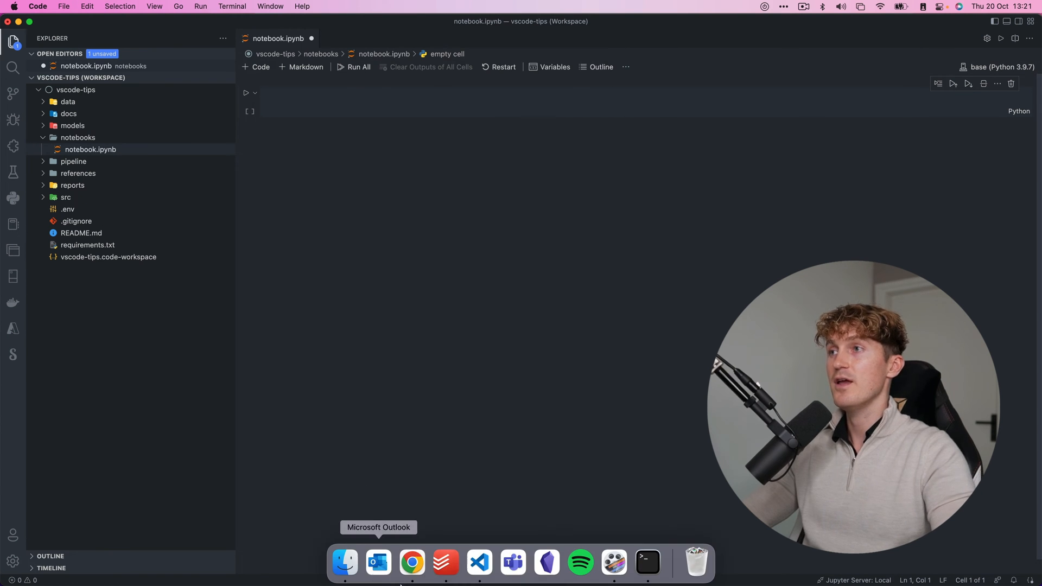
left_click(412, 562)
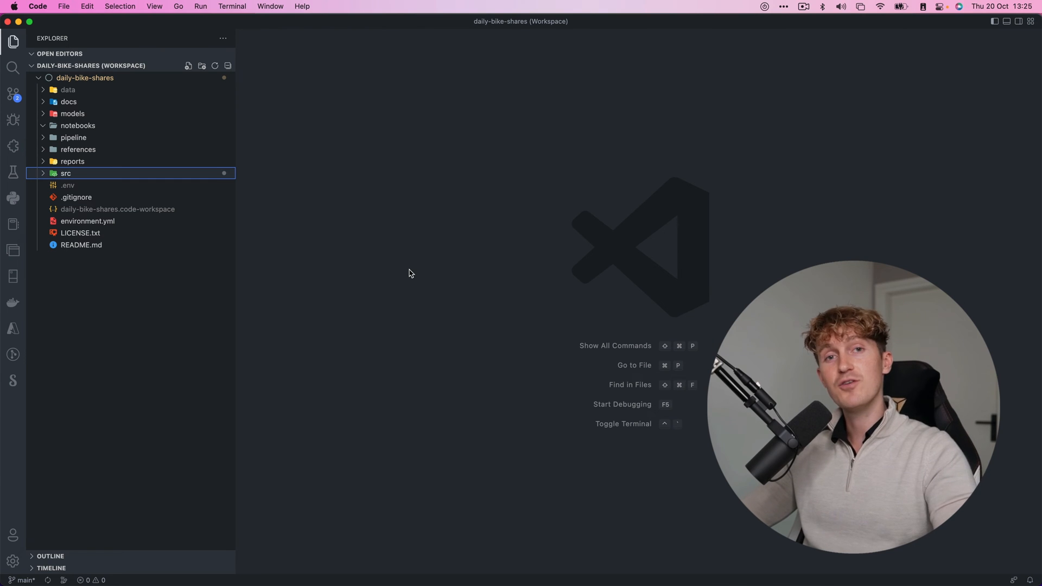
Step: Enable Send Selection To Interactive Window in Settings and run the bike_data loading line with Shift+Enter
left_click(12, 560)
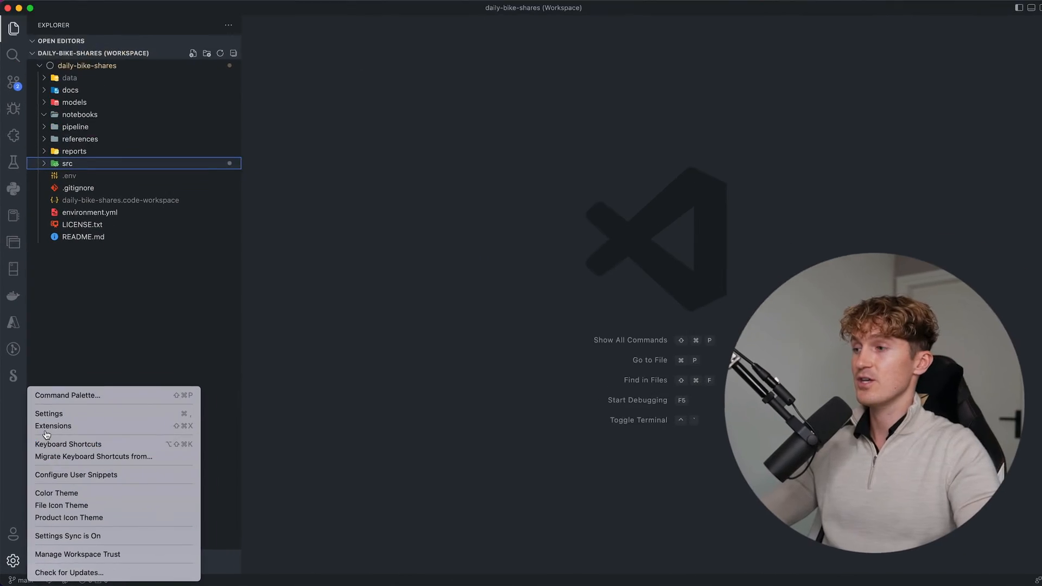
left_click(48, 414)
type("Send selection to interactive window")
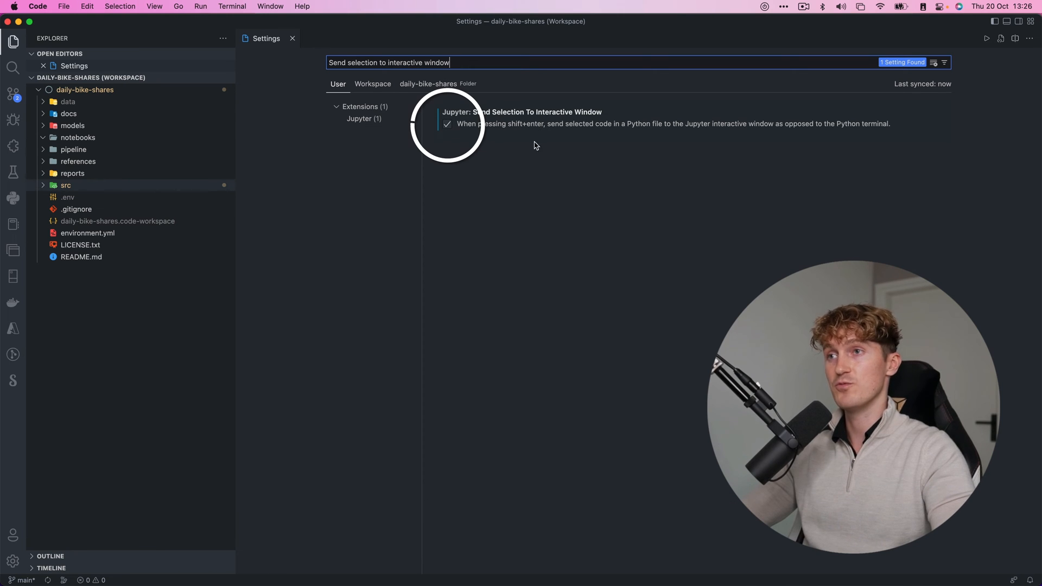
key("shift+enter")
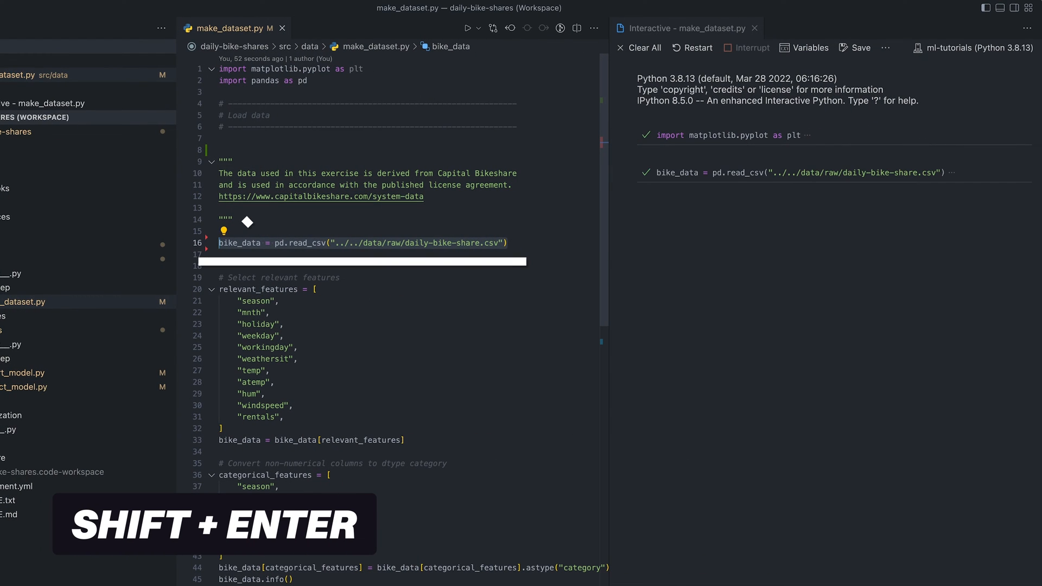
key("shift+enter")
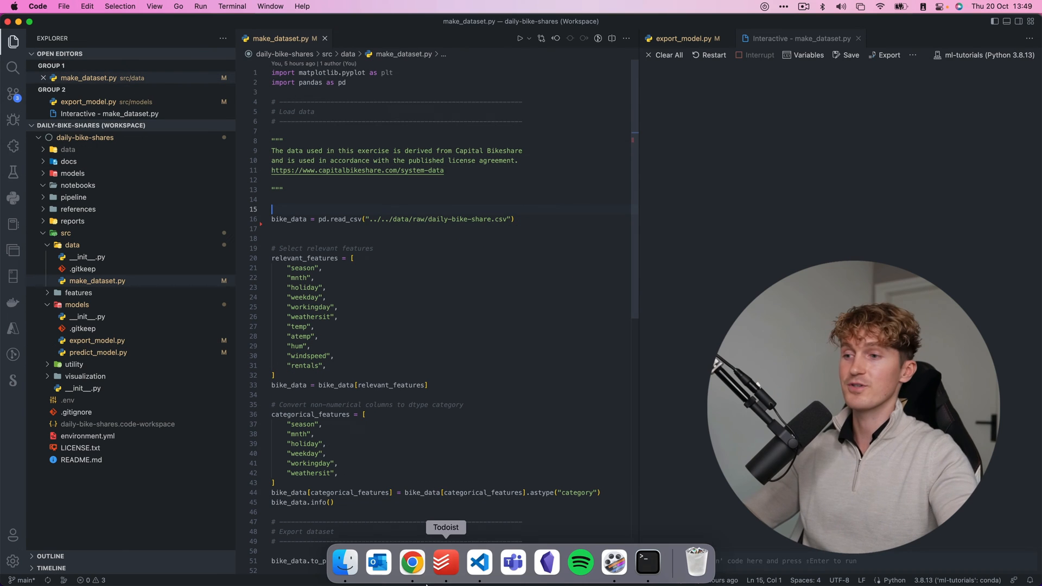
left_click(413, 563)
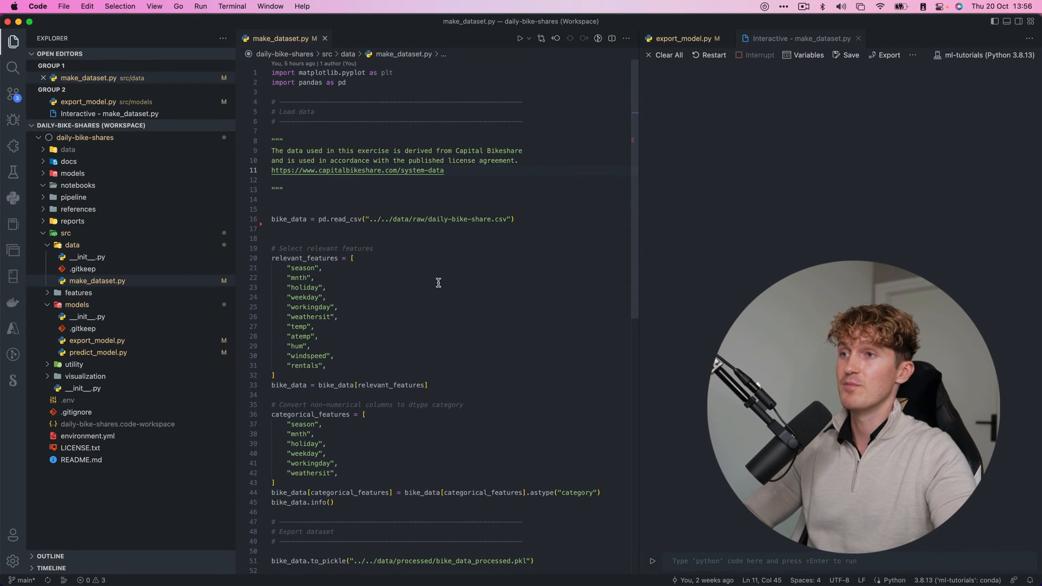
mouse_move(450, 284)
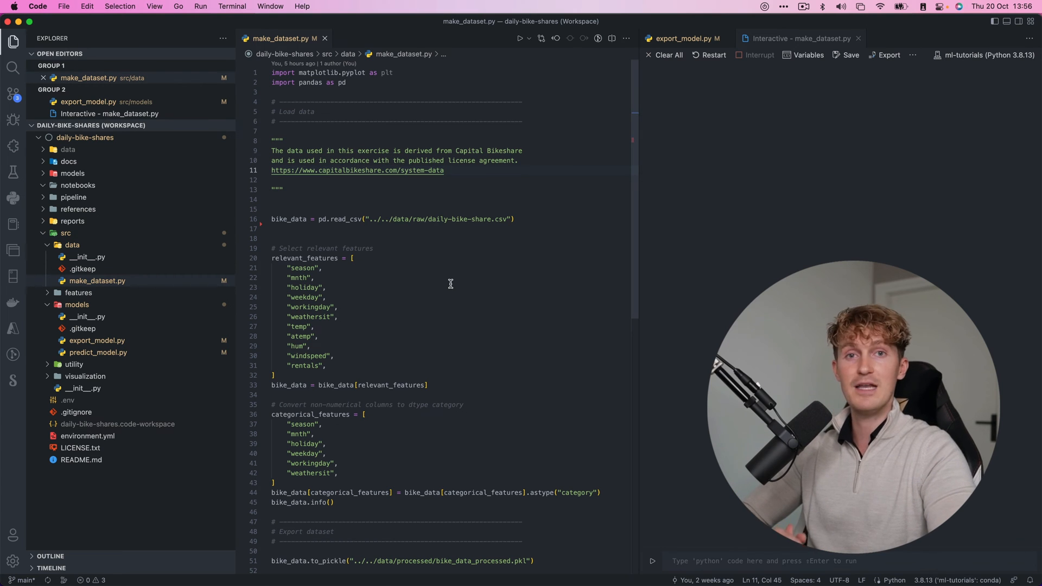
left_click(273, 209)
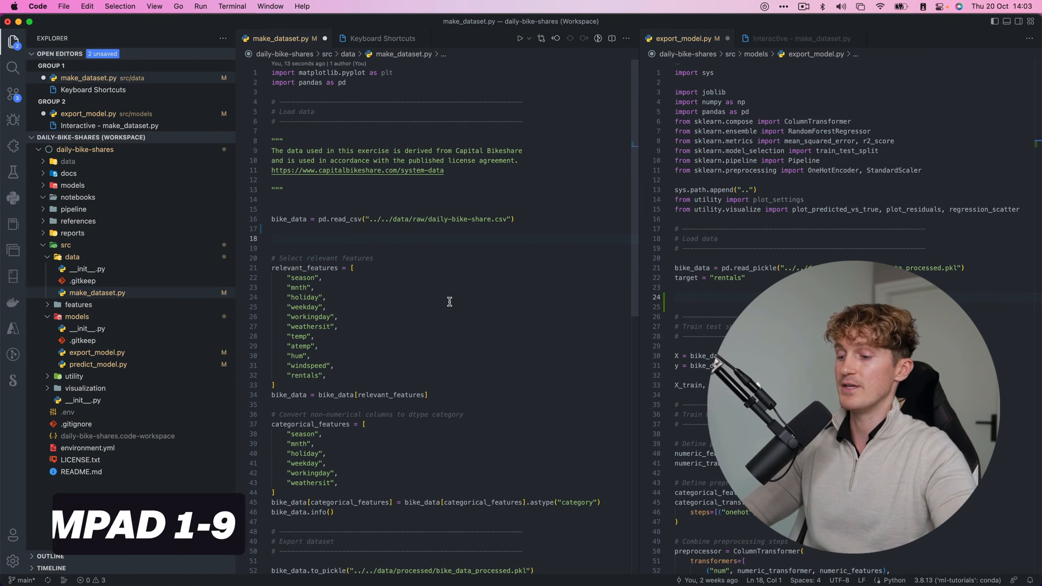
key("Cmd+1")
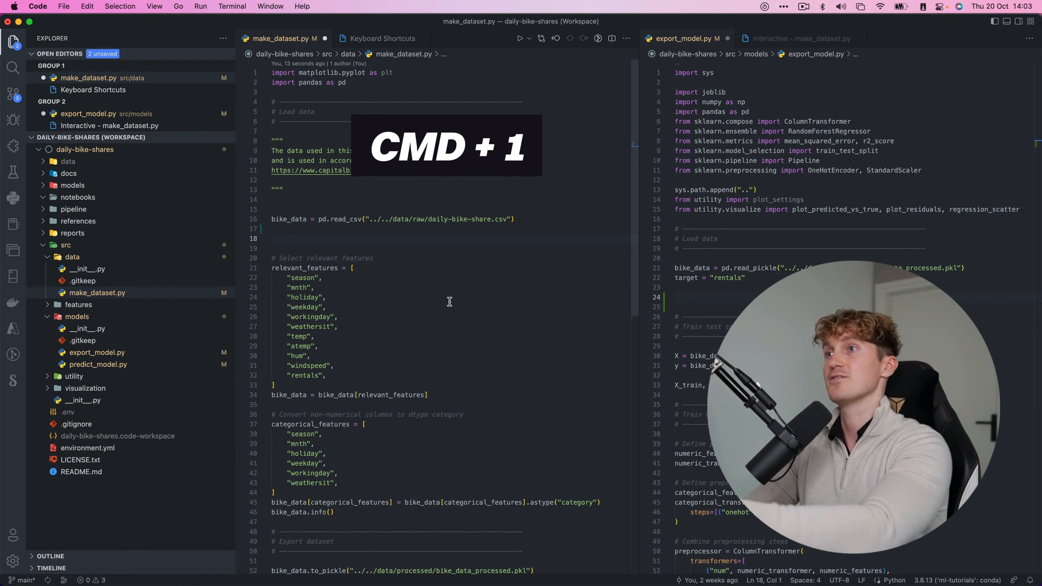
key("cmd+2")
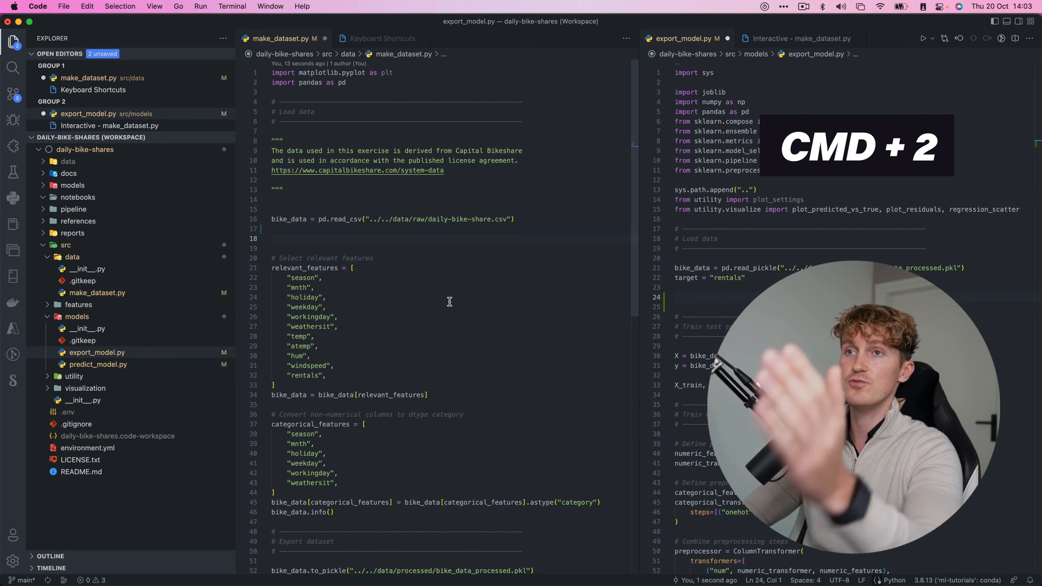
type("Hi")
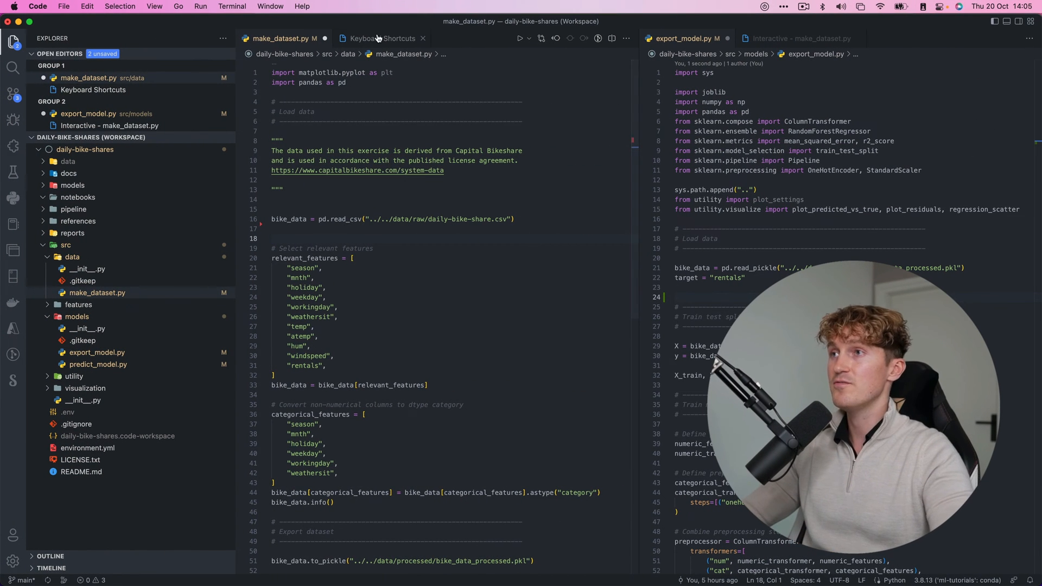
Step: Show the Focus into Primary Side Bar binding in Keyboard Shortcuts and focus the sidebar with Cmd+0
left_click(380, 38)
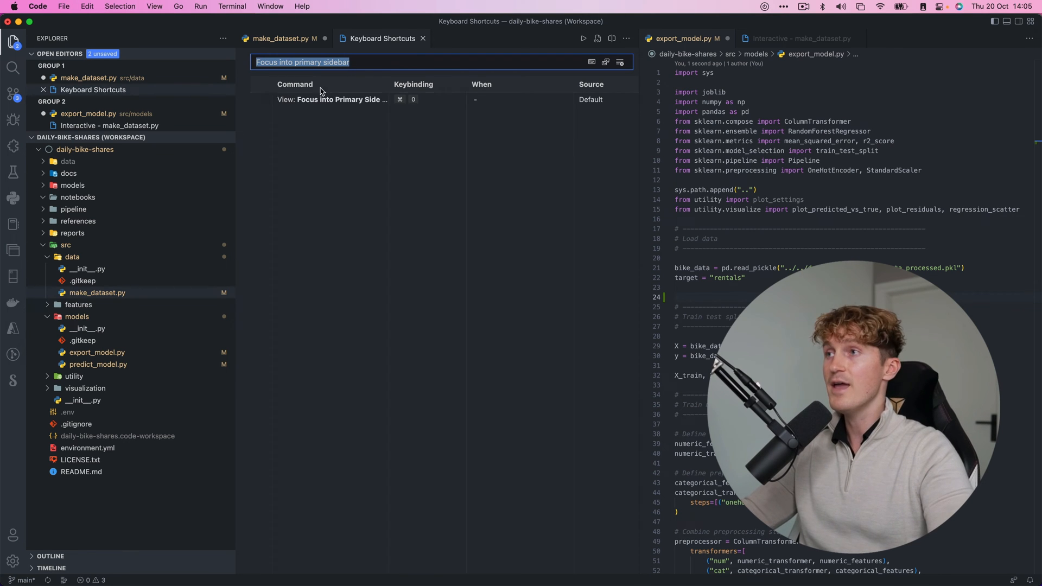
key("Cmd+0")
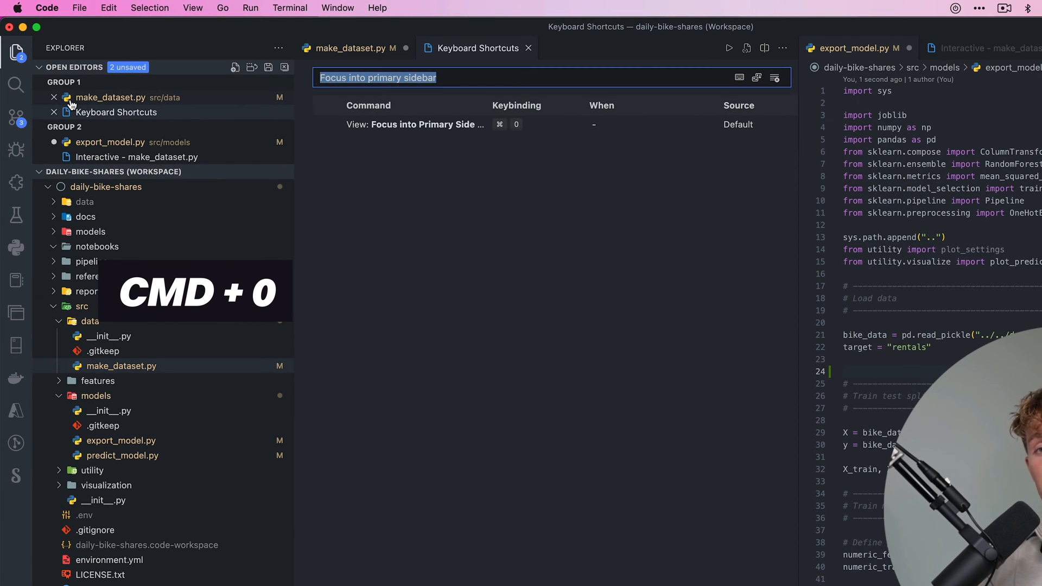
key("Cmd+P")
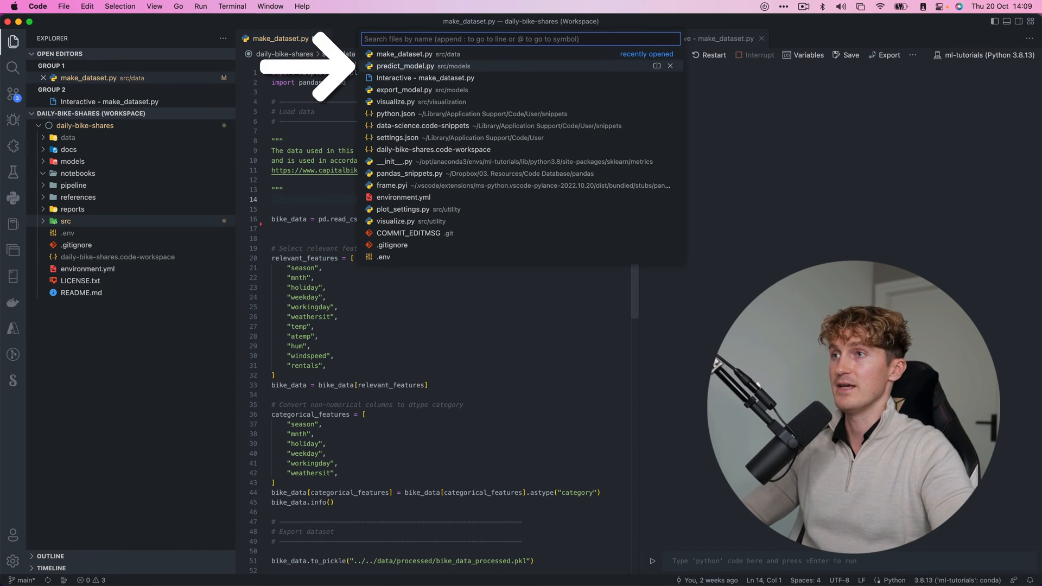
Step: Open predict_model.py from recent files next to make_dataset.py
left_click(404, 65)
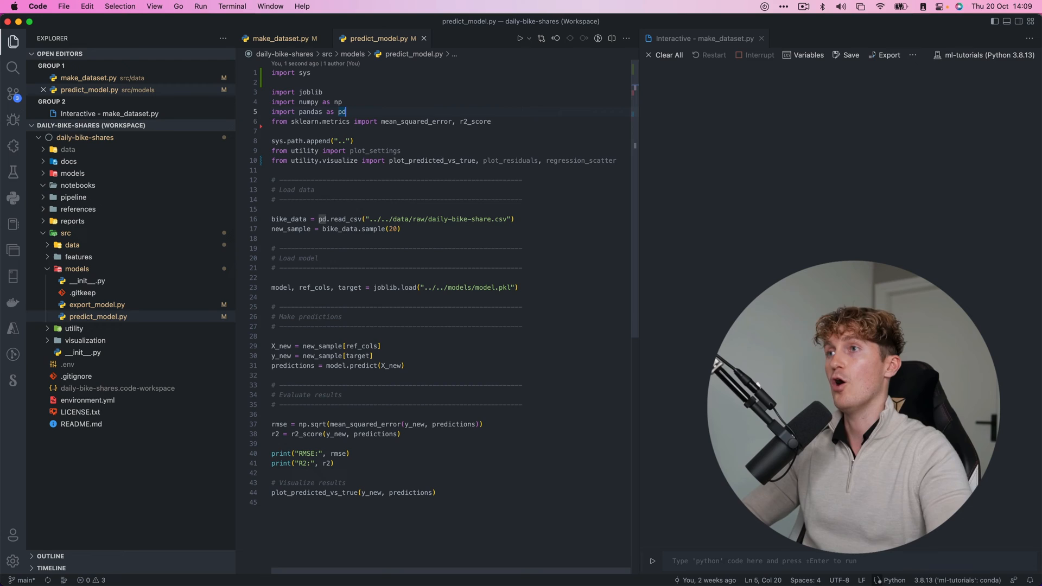
left_click(280, 38)
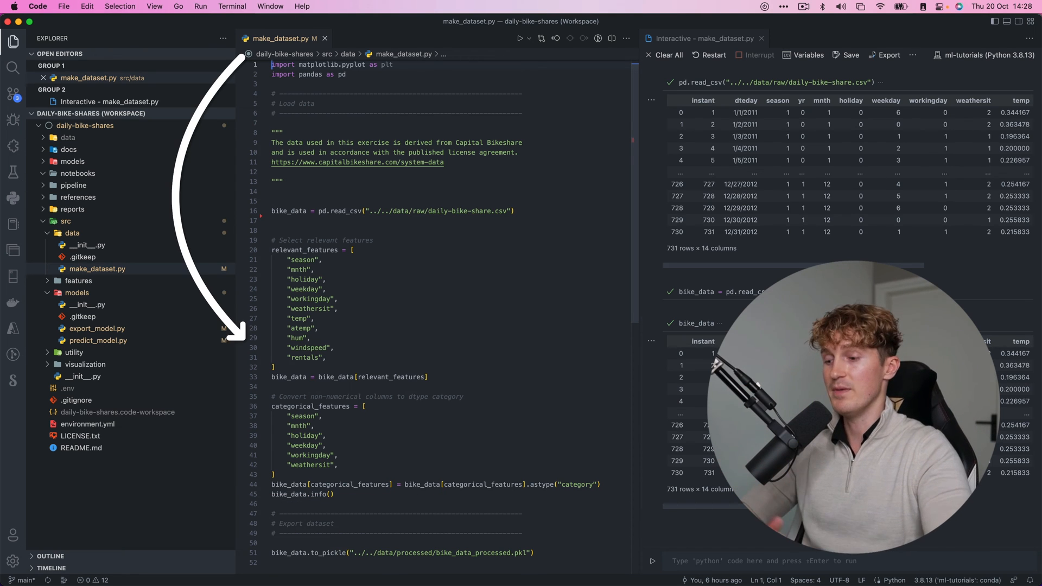
key("Cmd+g")
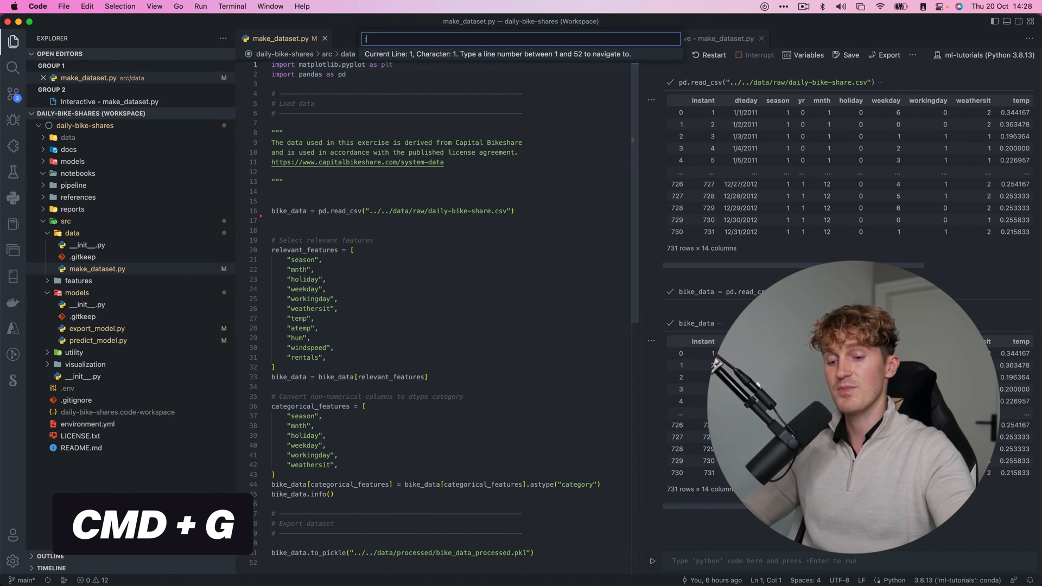
key("Escape")
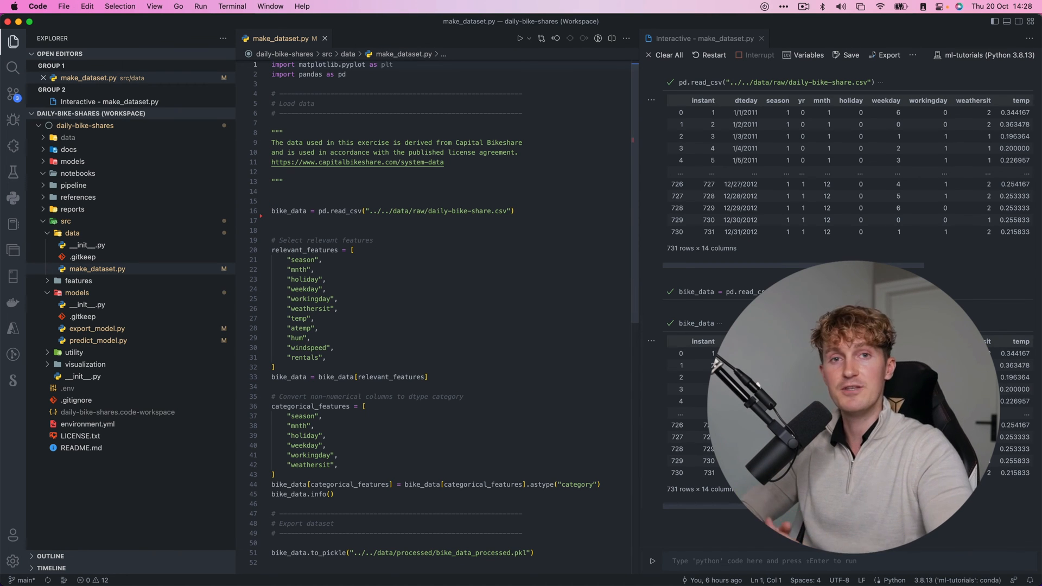
key("Cmd+Shift+.")
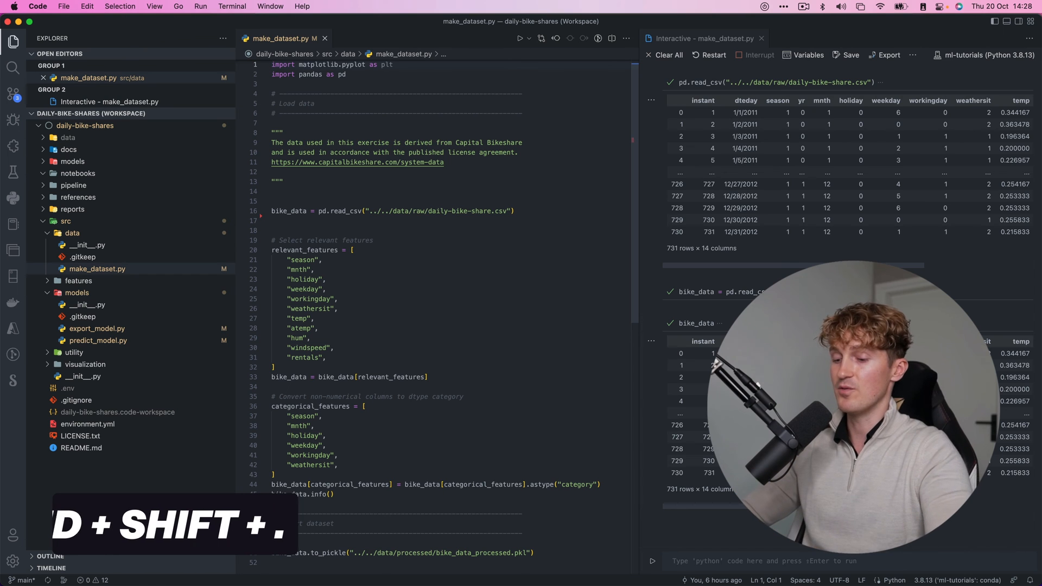
key("Cmd+Shift+.")
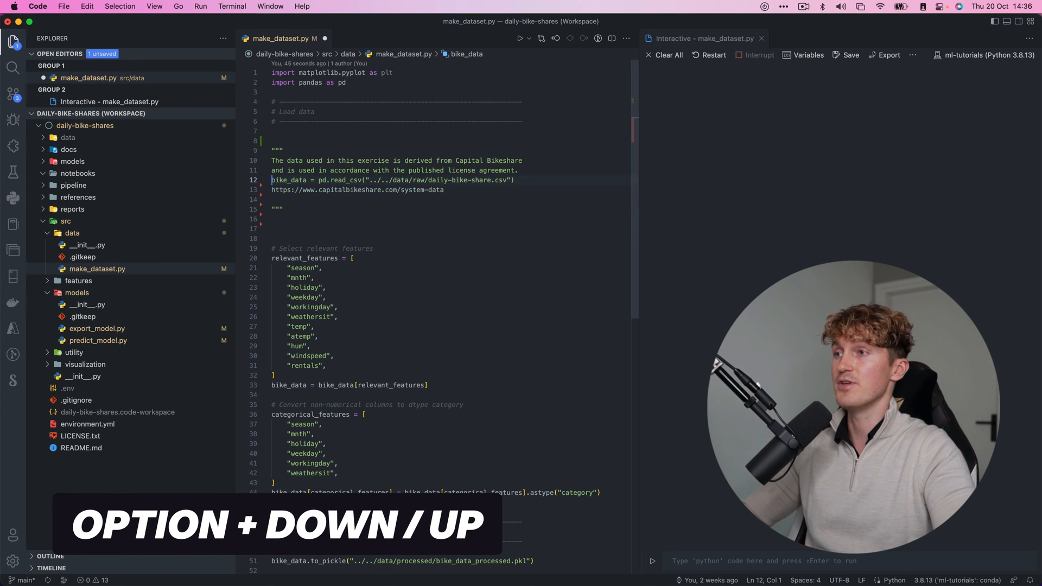
Step: Move the bike_data read_csv line back below the docstring at line 16 with Option+Down
key("Alt+Down")
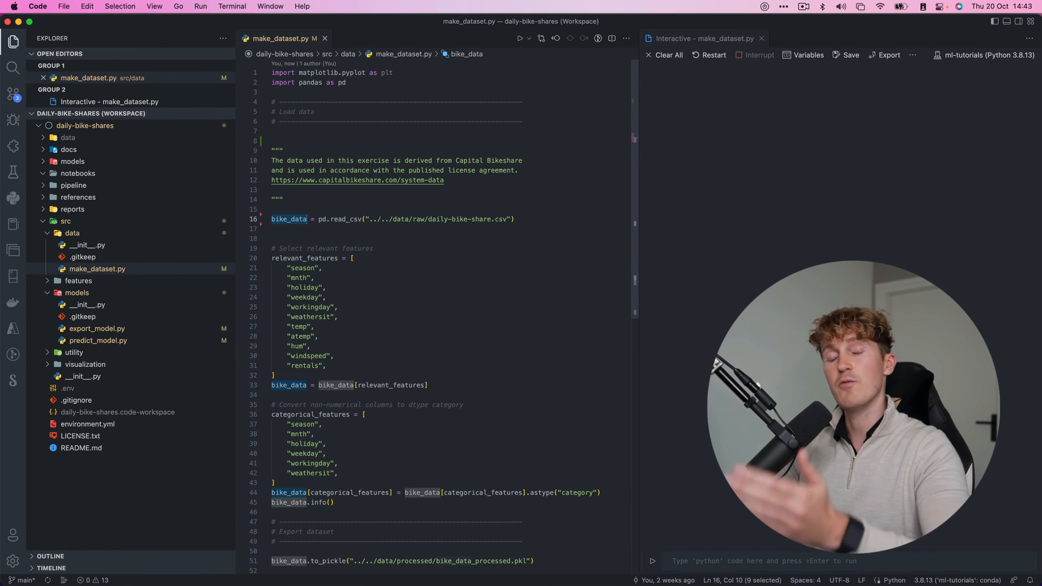
Step: Replace bike_data in the pickle export path with daily_bike_share_data_processed.pkl via Find and Replace
key("Cmd+F")
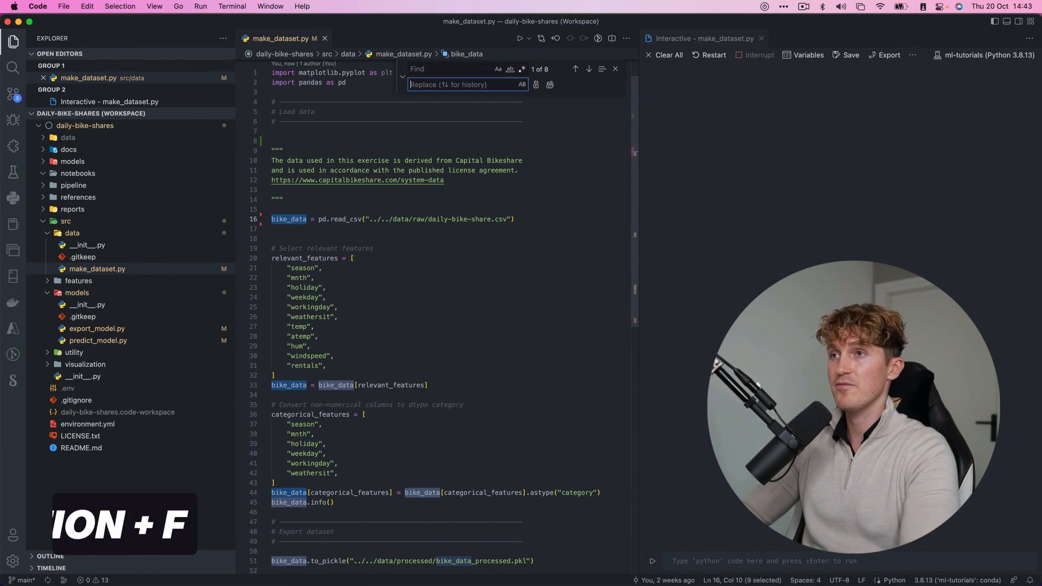
type("daily_bike_share_data")
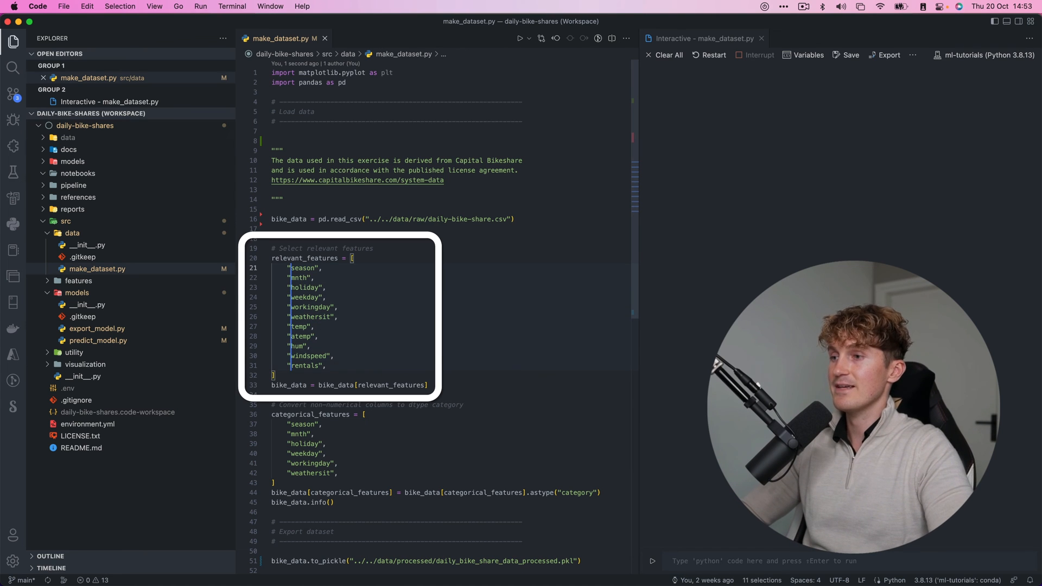
type("bike_")
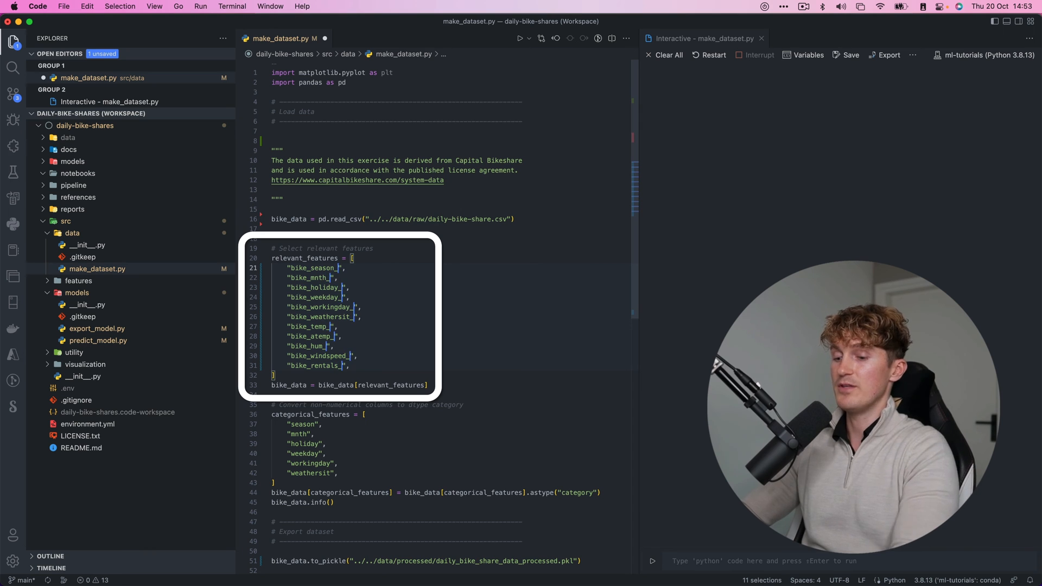
type("01")
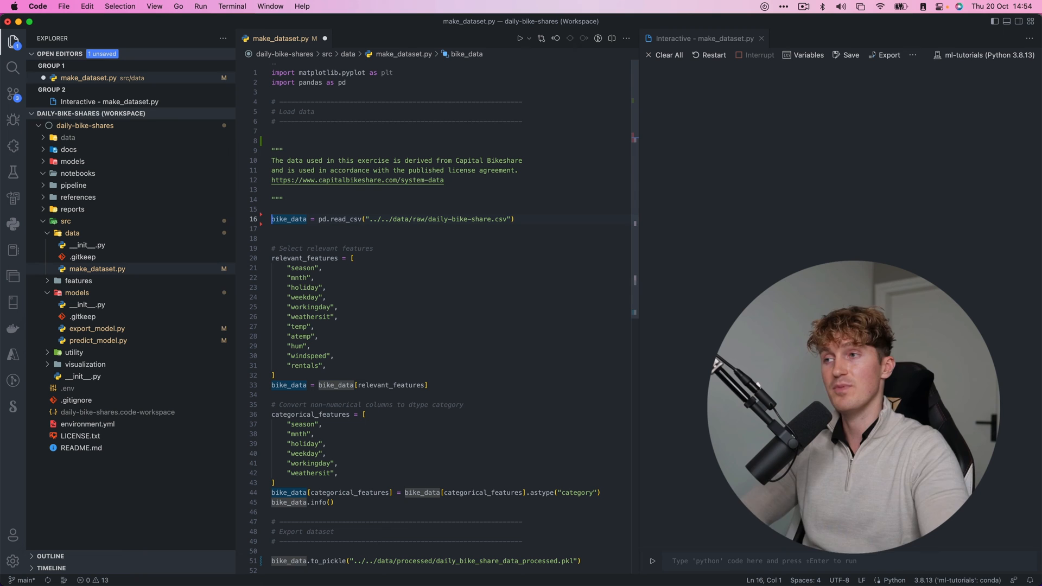
key("Cmd+/")
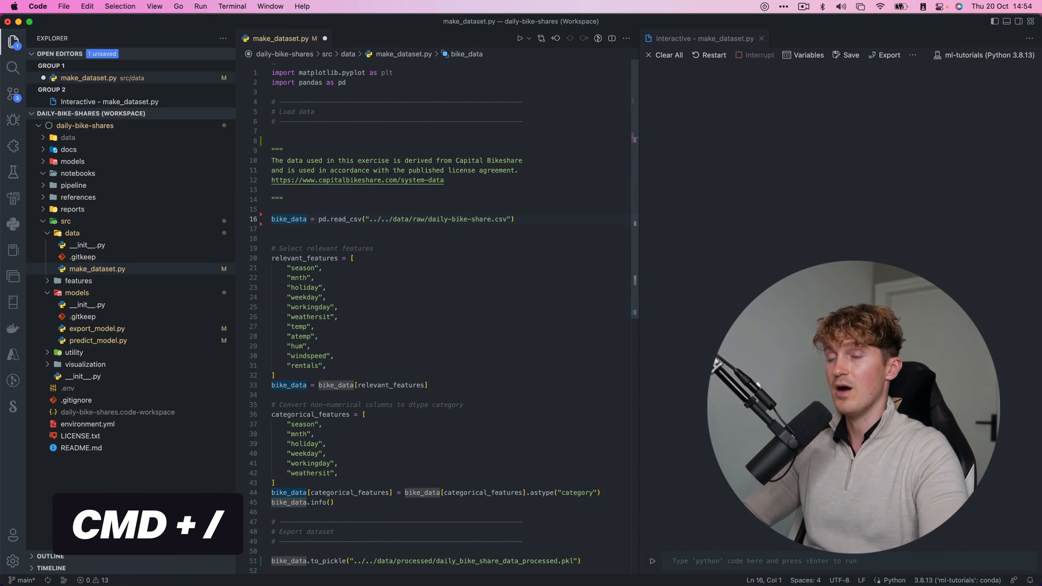
key("Cmd+/")
type("sk-")
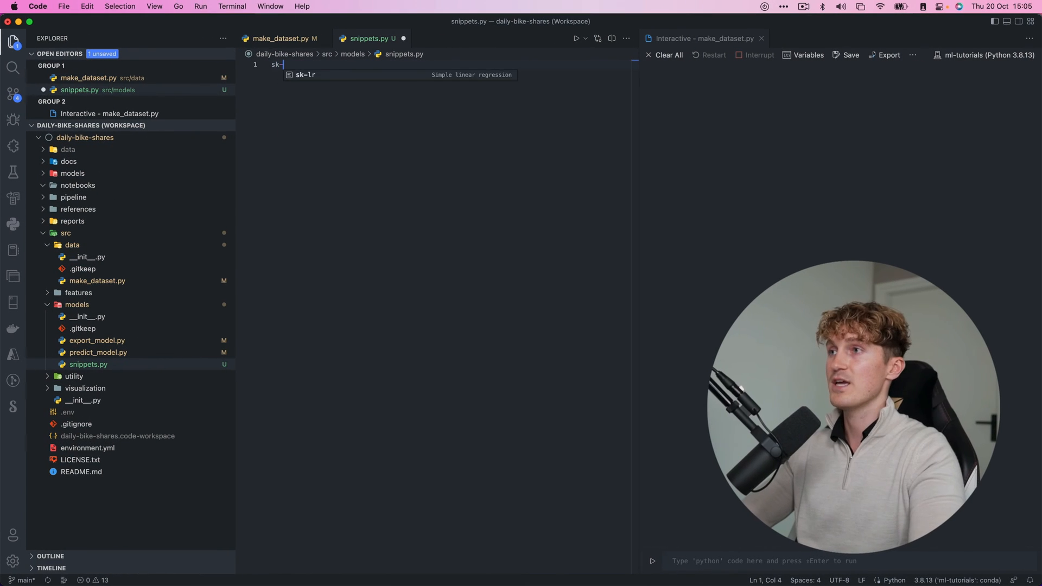
Step: Insert the sk-lr simple linear regression snippet into snippets.py
key("Tab")
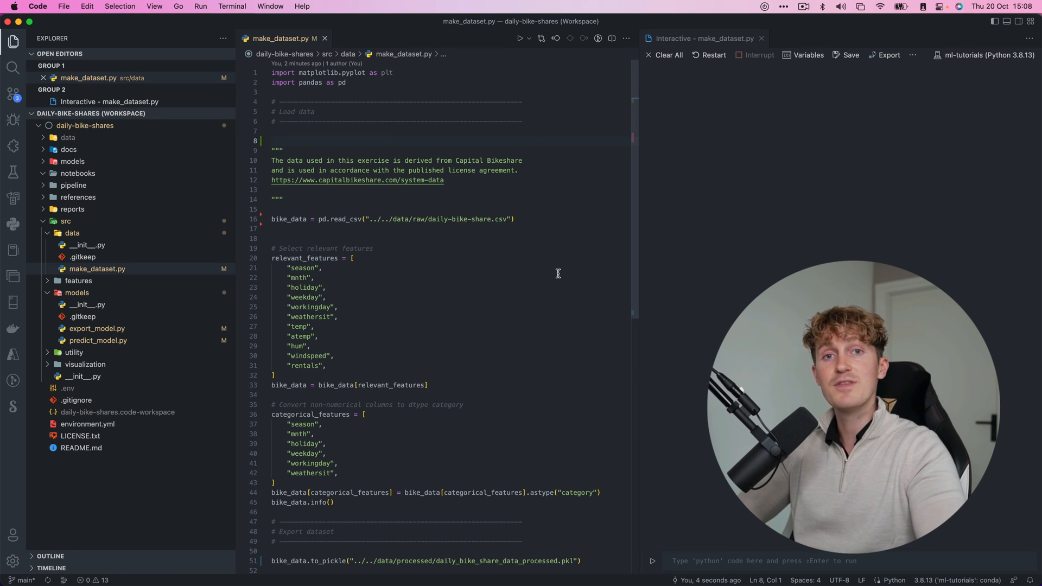
Step: Use Cmd+Shift+P to reach the Atom One Dark Theme, Fluent Icons and Material Icon Theme pages
key("Cmd+Shift+P")
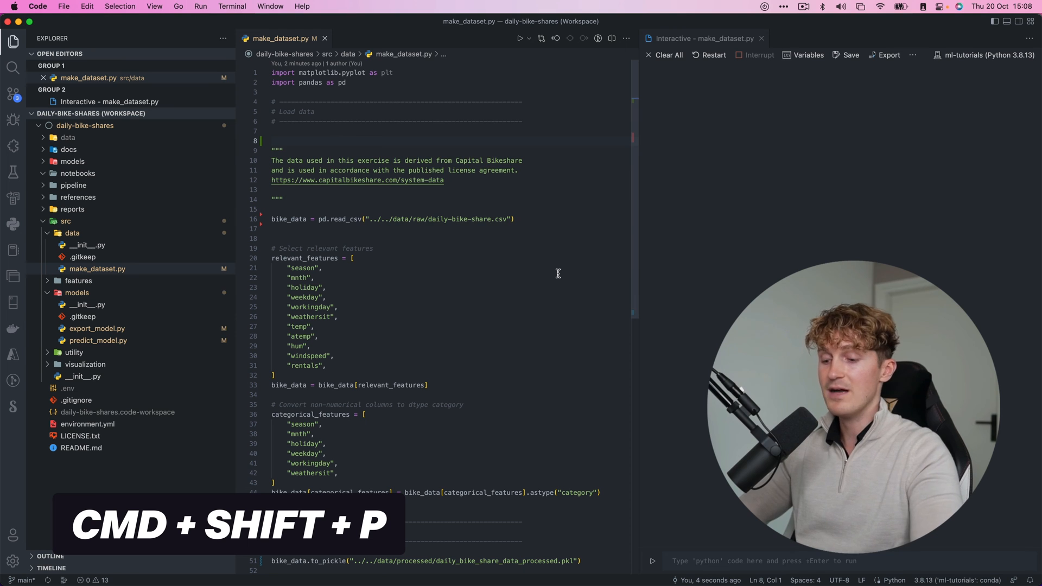
key("Cmd+Shift+P")
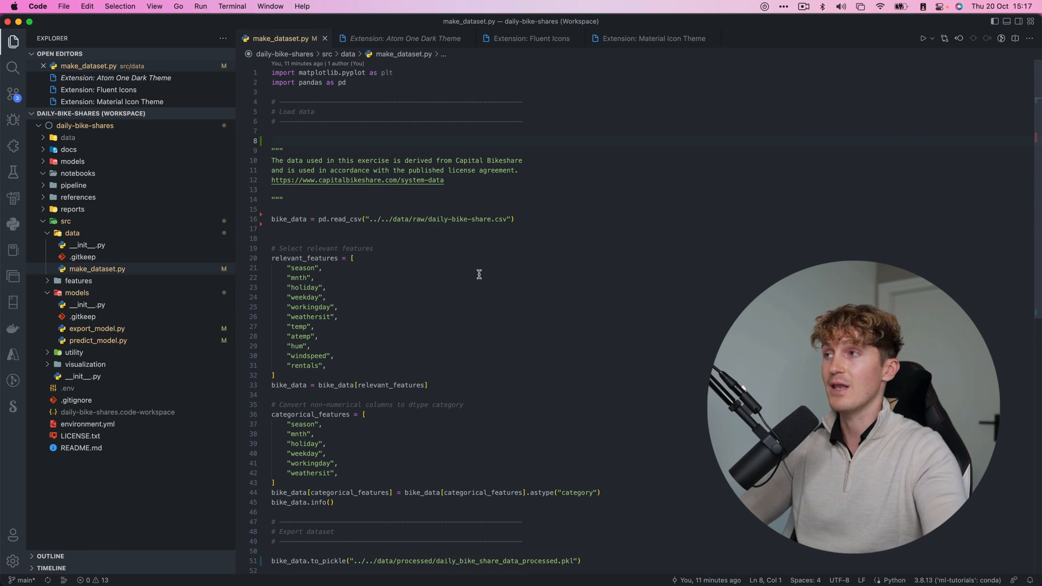
left_click(11, 145)
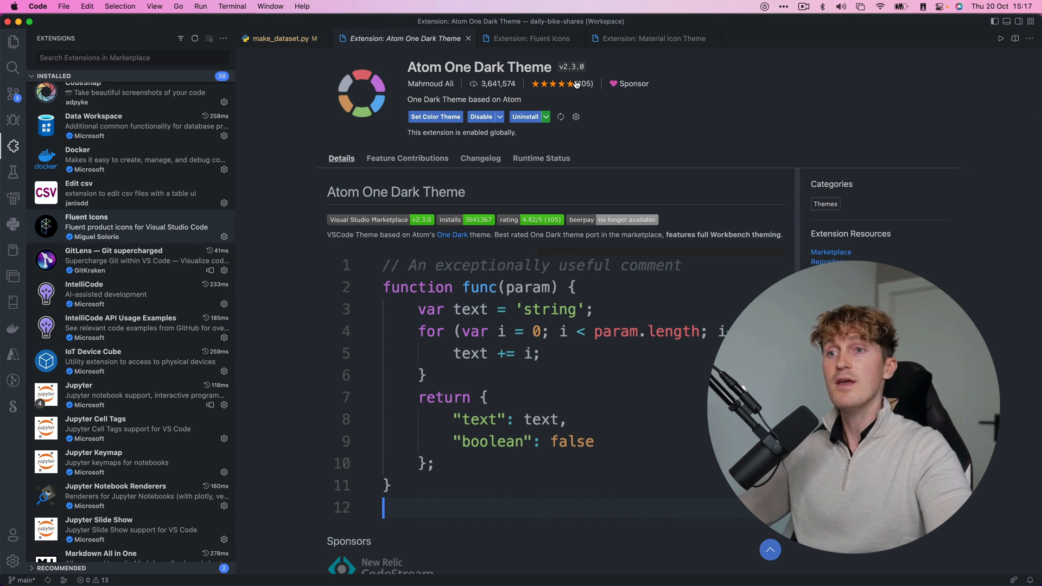
left_click(532, 38)
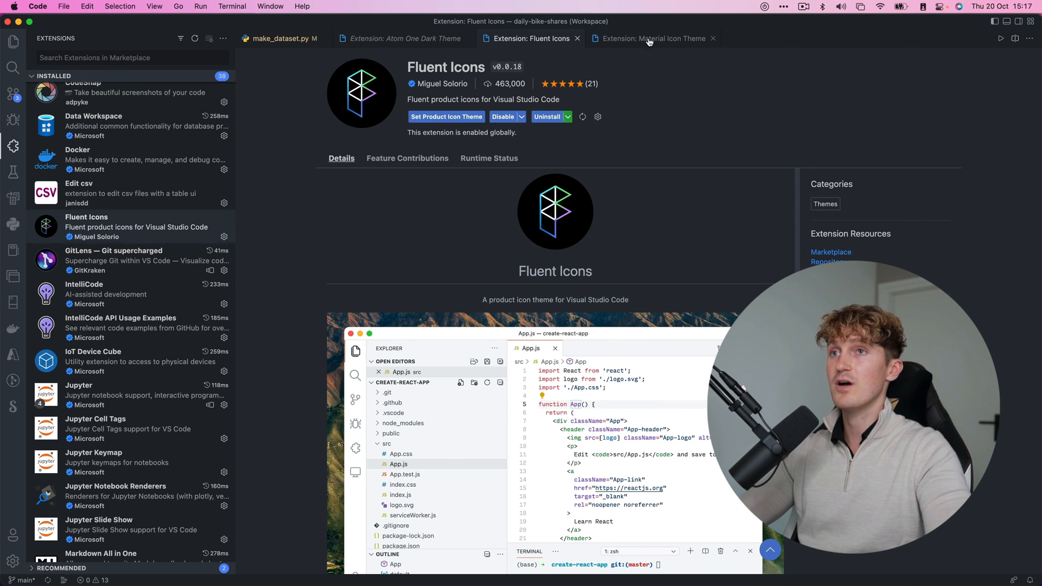
left_click(651, 39)
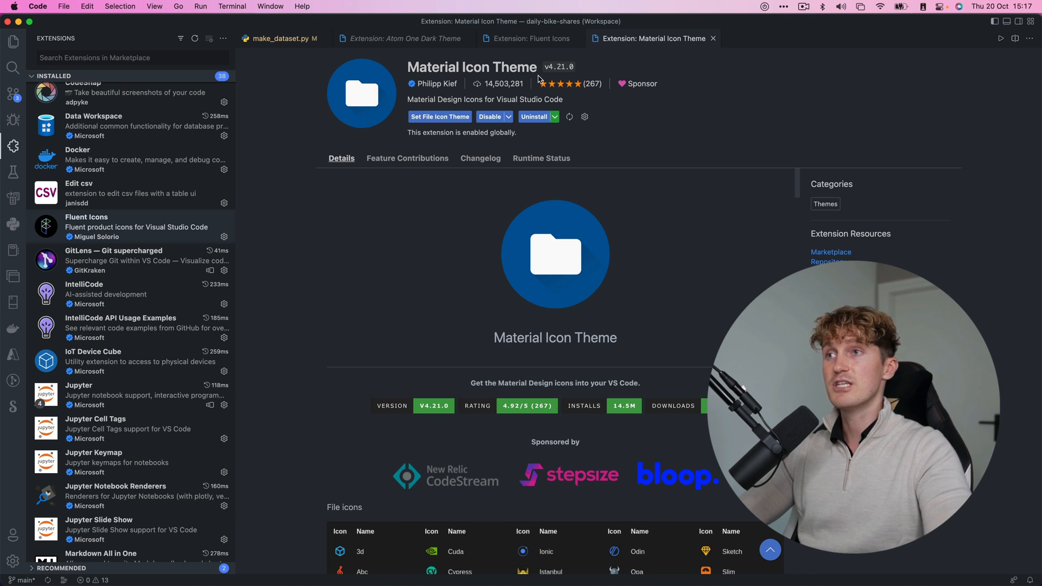
scroll("down", 3)
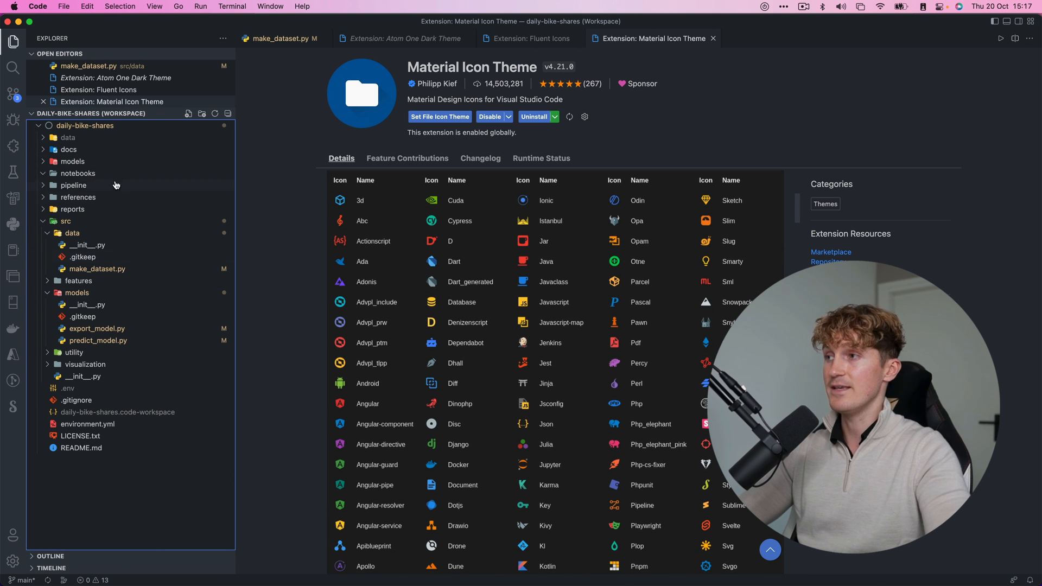
left_click(529, 39)
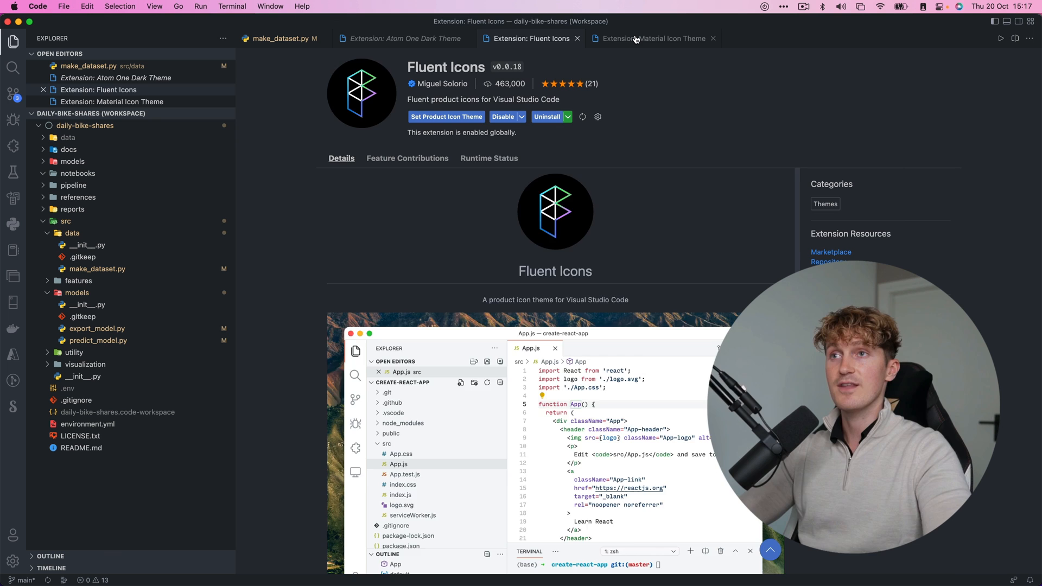
left_click(638, 39)
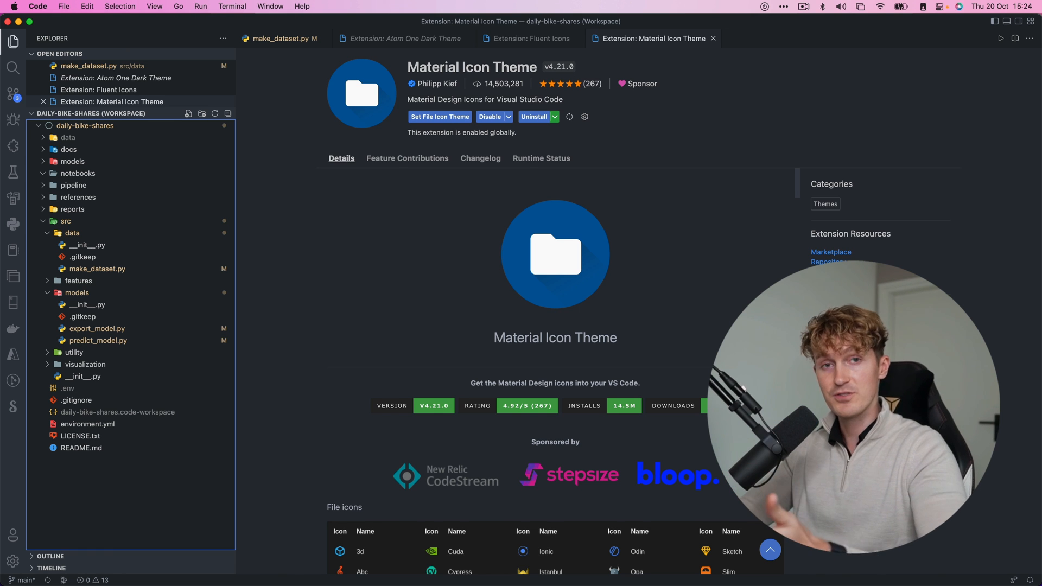
left_click(276, 38)
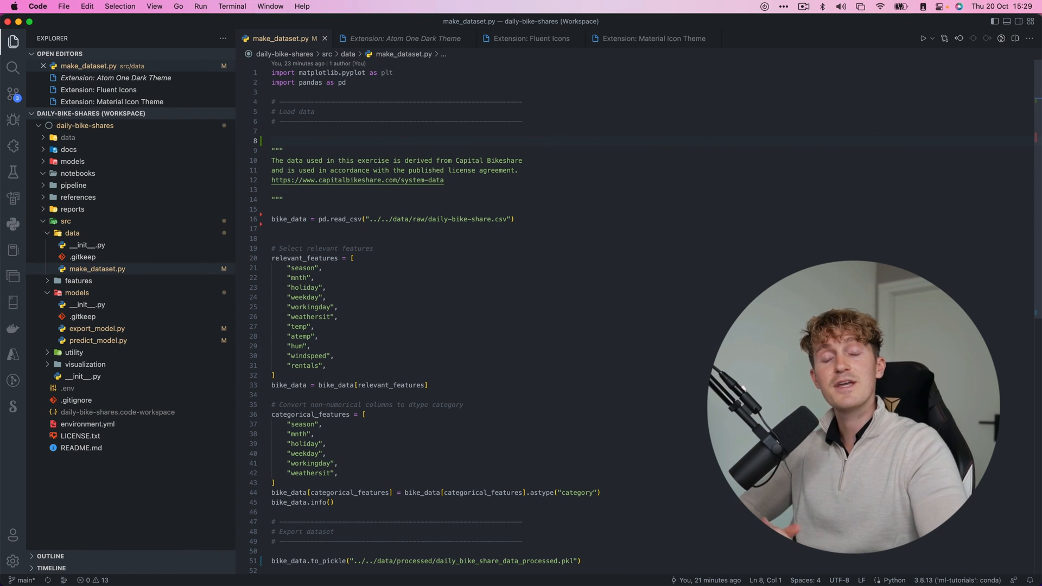